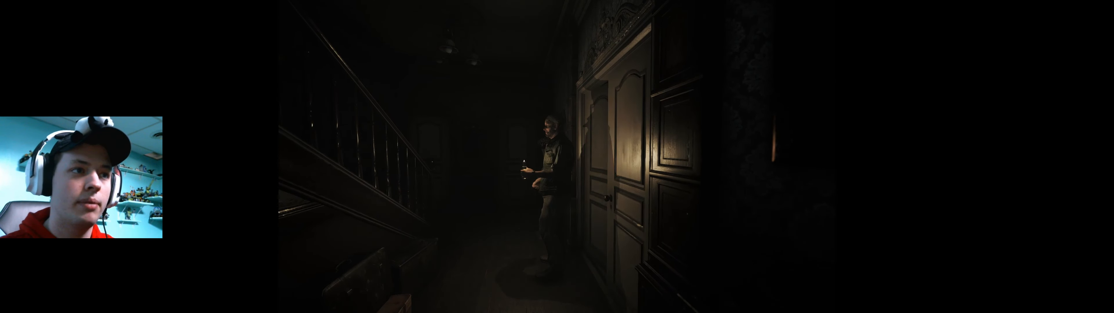
key(w)
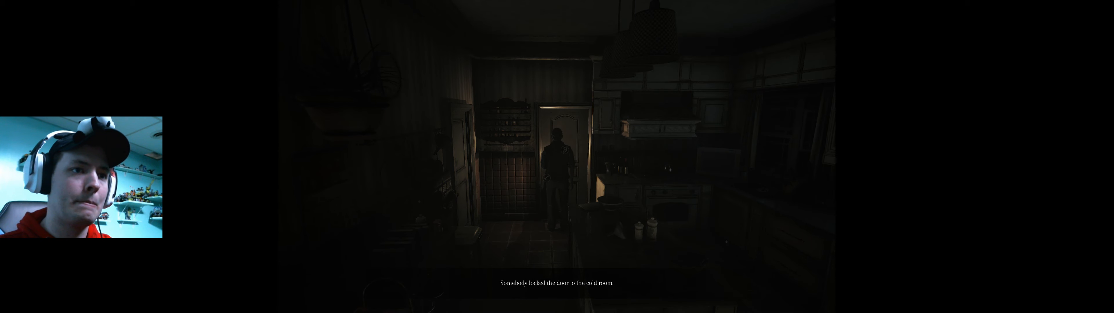
key(i)
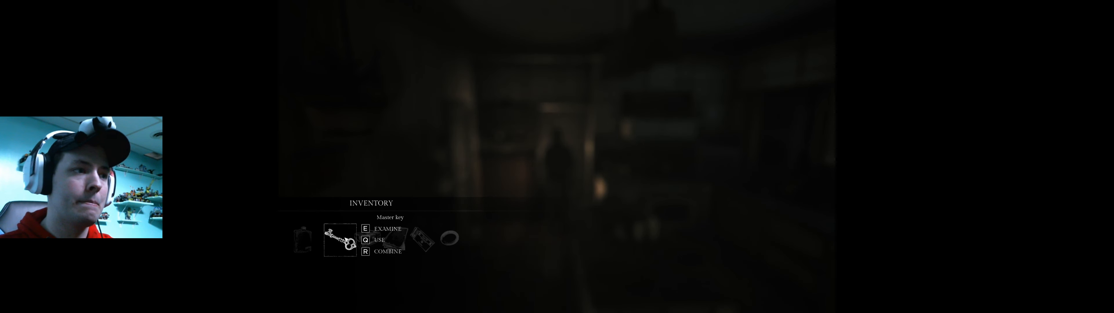
key(e)
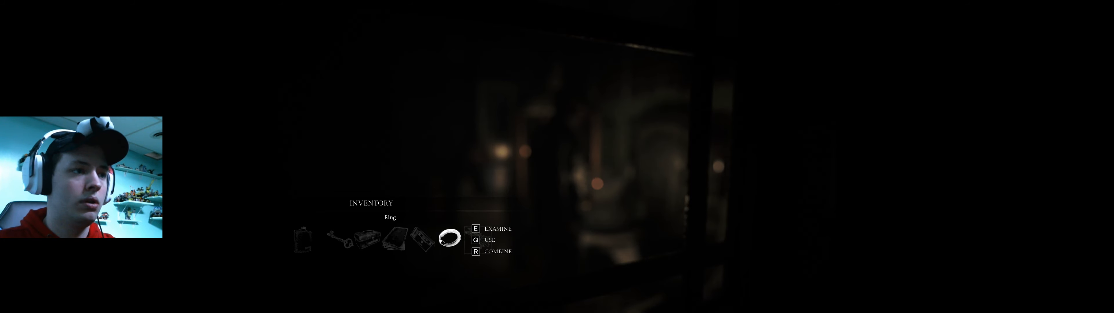
key(Left)
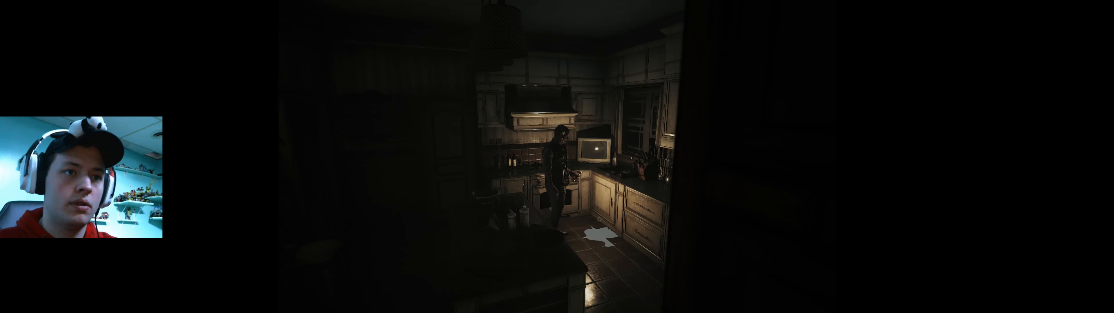
key(Tab)
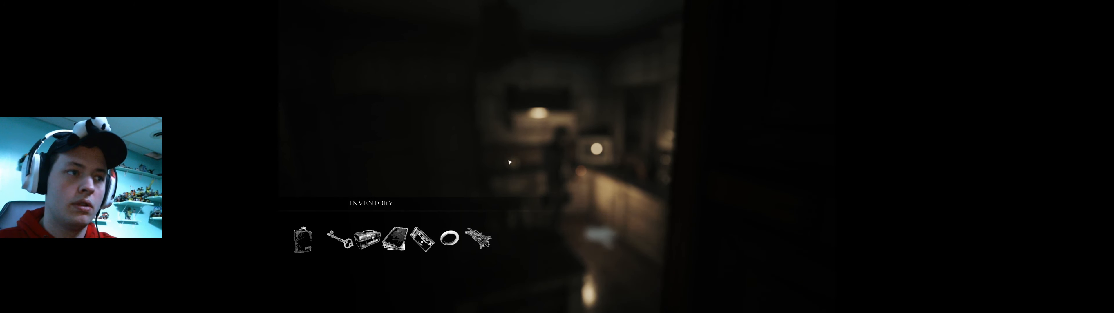
click(477, 237)
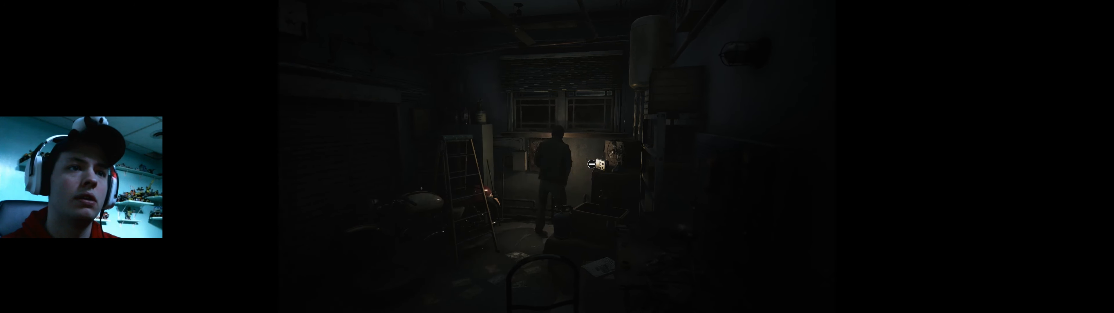
mouse_move(554, 163)
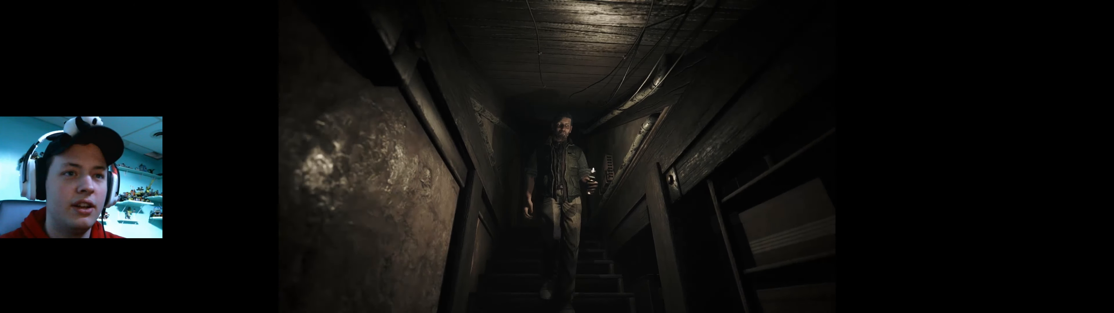
key(w)
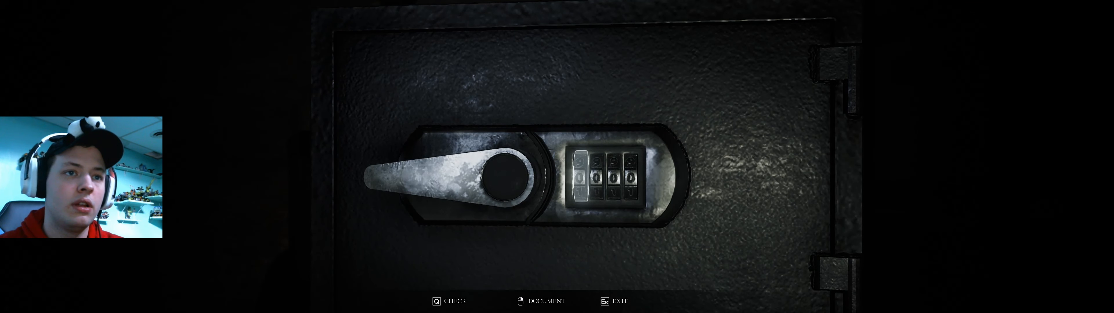
click(545, 301)
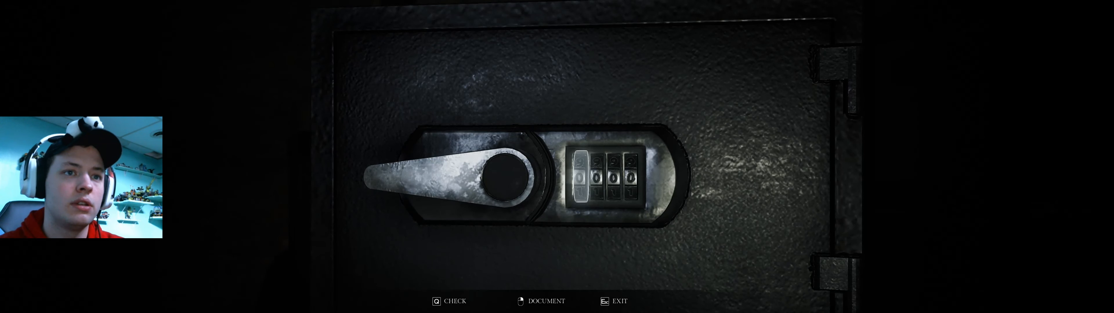
click(545, 301)
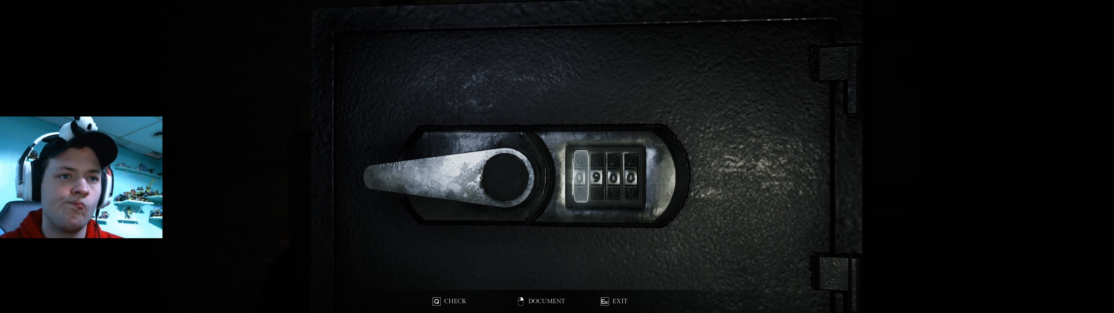
click(582, 178)
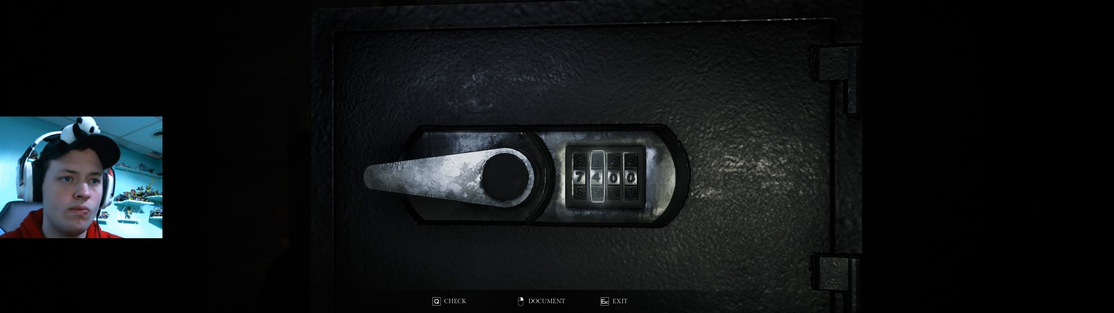
click(545, 301)
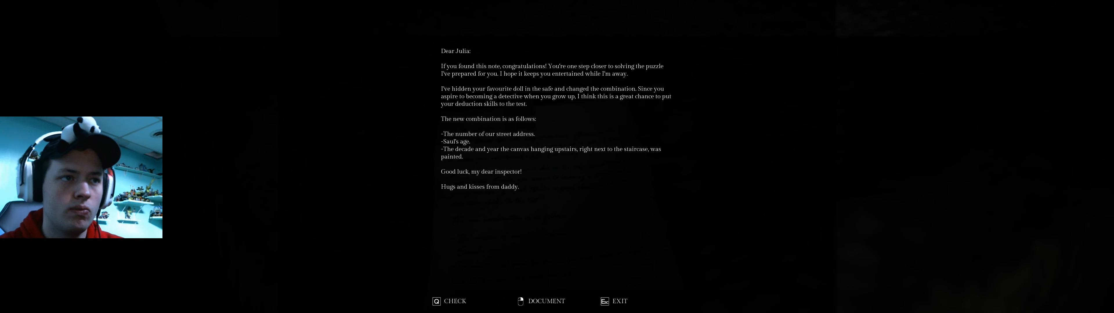
click(619, 301)
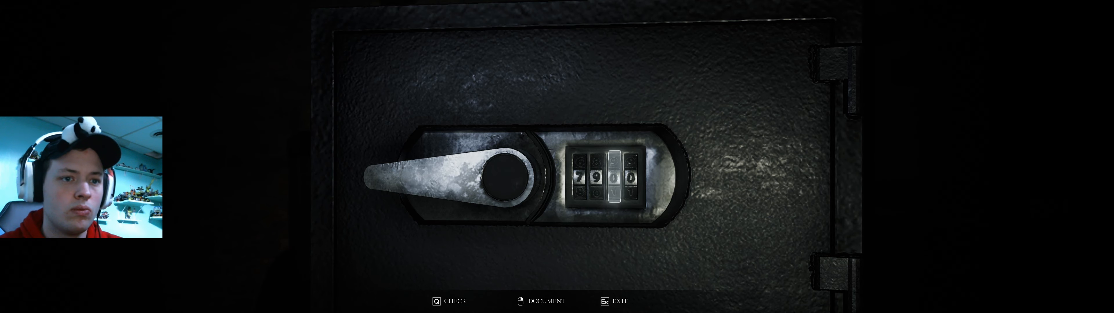
click(540, 300)
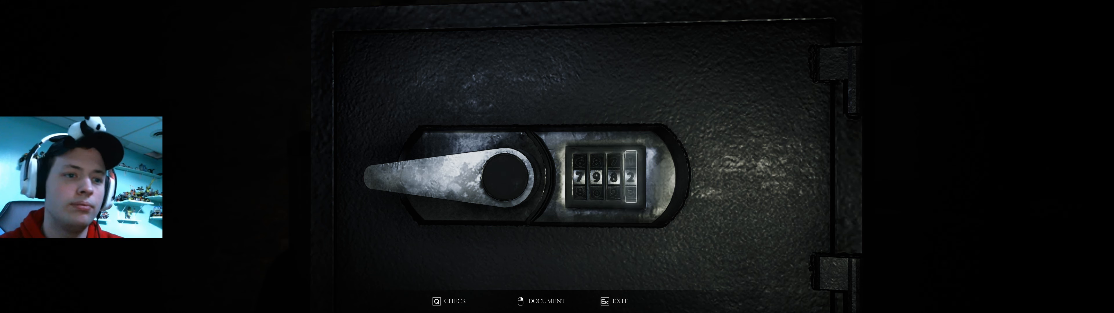
click(617, 301)
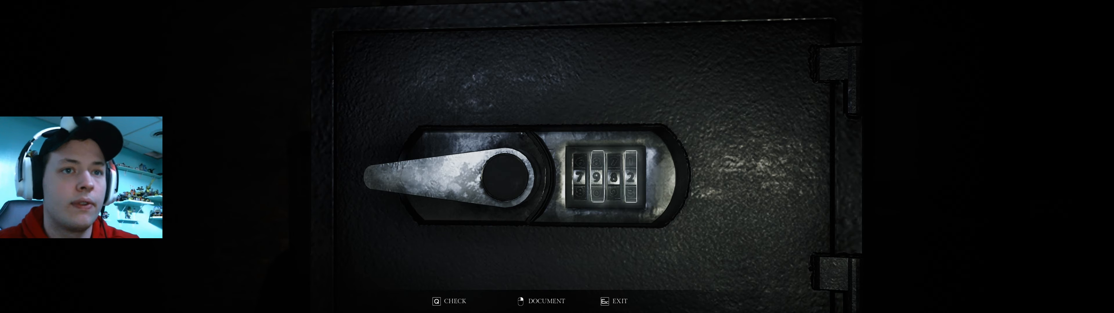
click(619, 300)
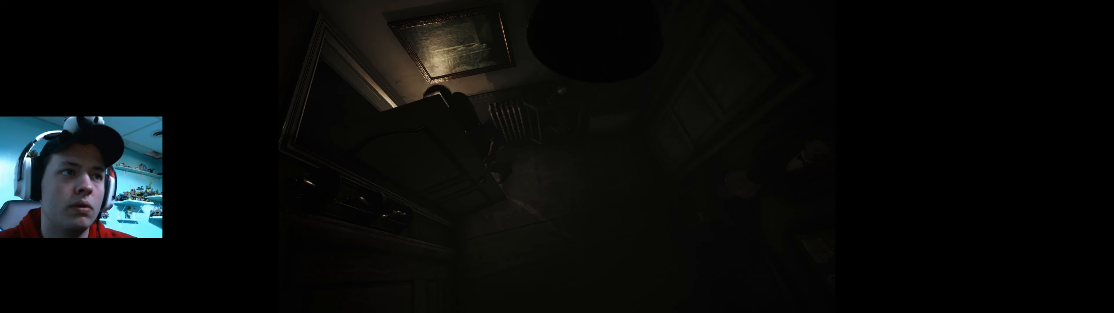
mouse_move(557, 156)
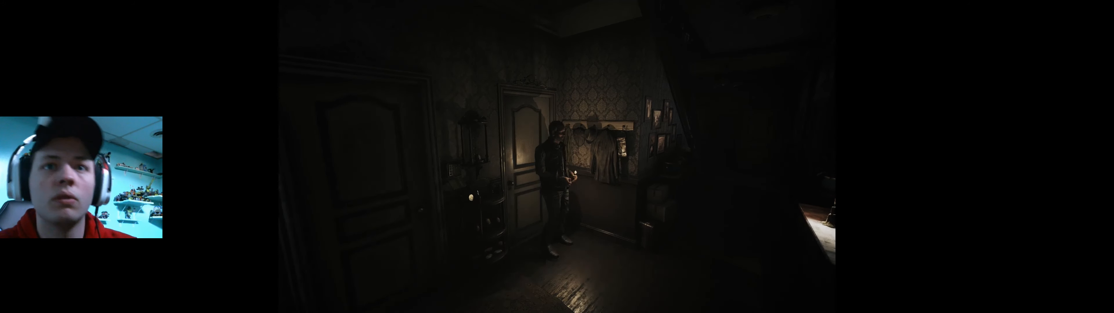